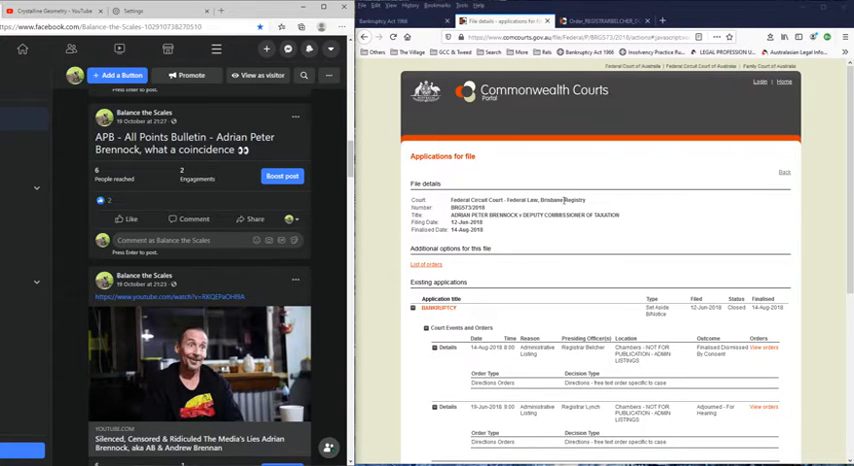
- Scroll down the Act's table of contents to the evidence and offences parts
scroll("down", 3)
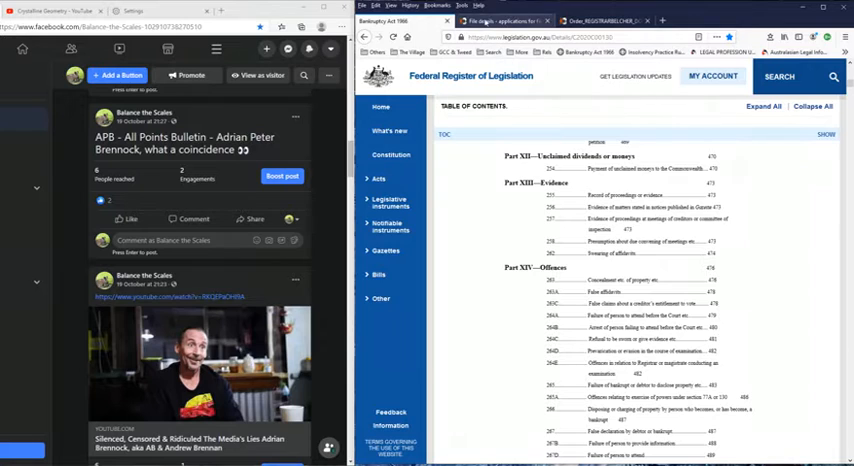
- Switch back to the Commonwealth Courts Portal tab showing the file's applications page
left_click(504, 20)
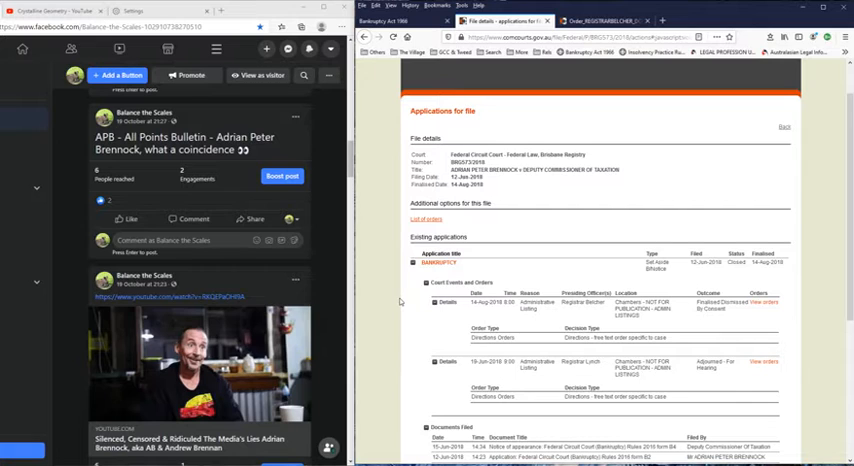
mouse_move(396, 408)
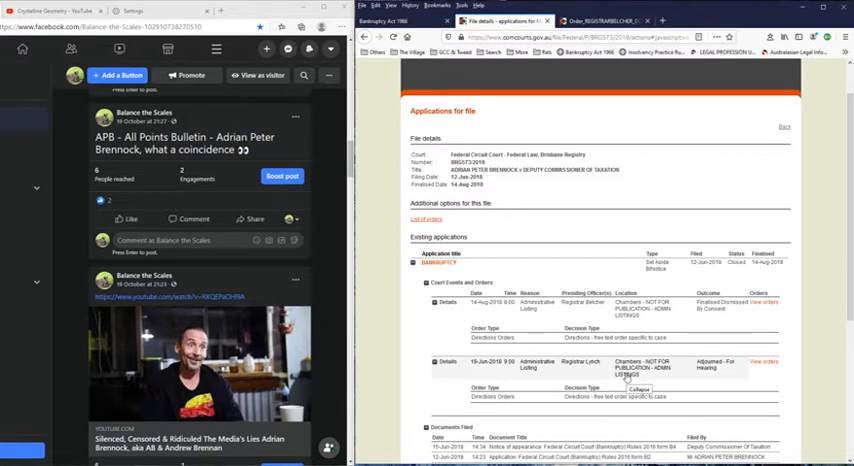
scroll("down", 3)
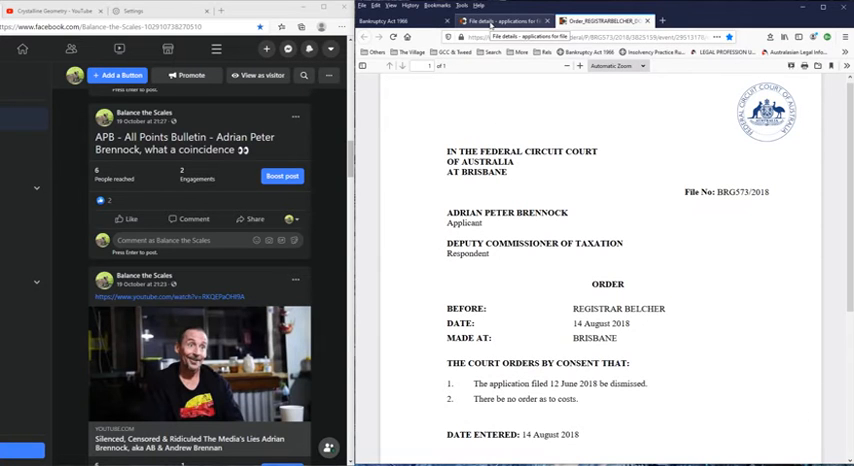
- Bring the court order PDF tab into view on the right beside the Facebook post
left_click(510, 20)
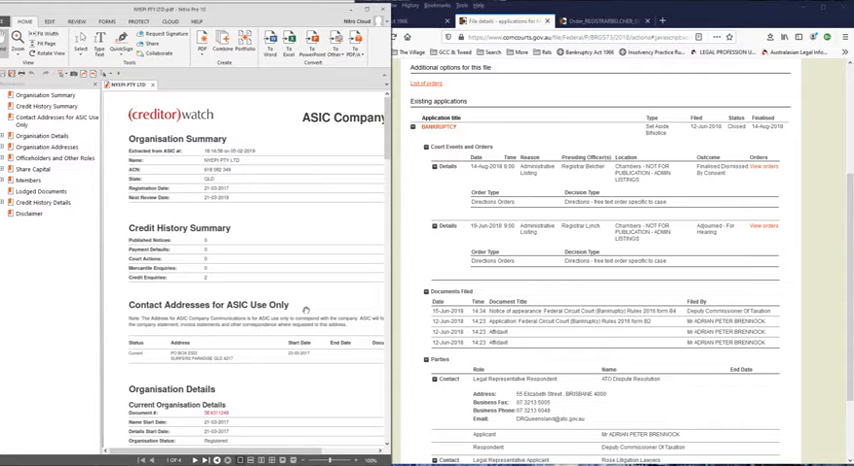
- Scroll down through the August 2018 consent order dismissing the application
scroll("down", 3)
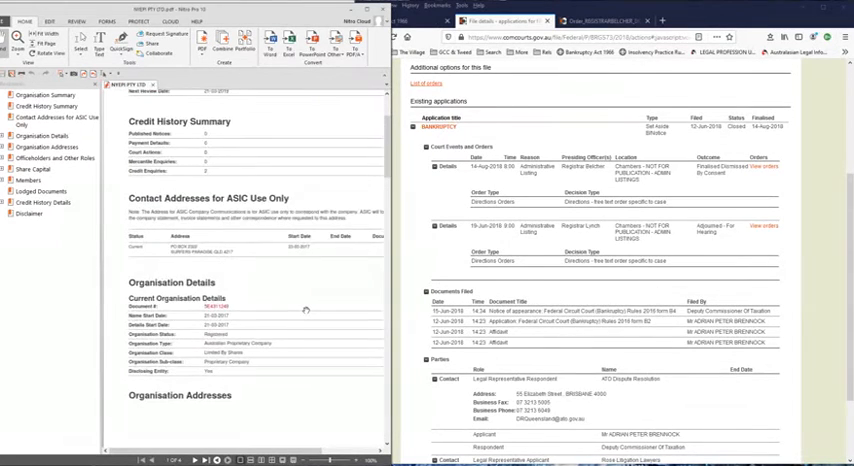
scroll("down", 3)
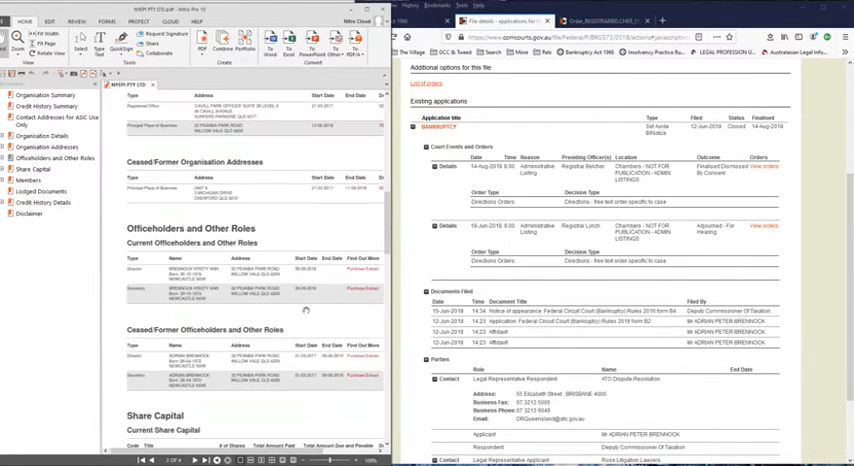
scroll("down", 3)
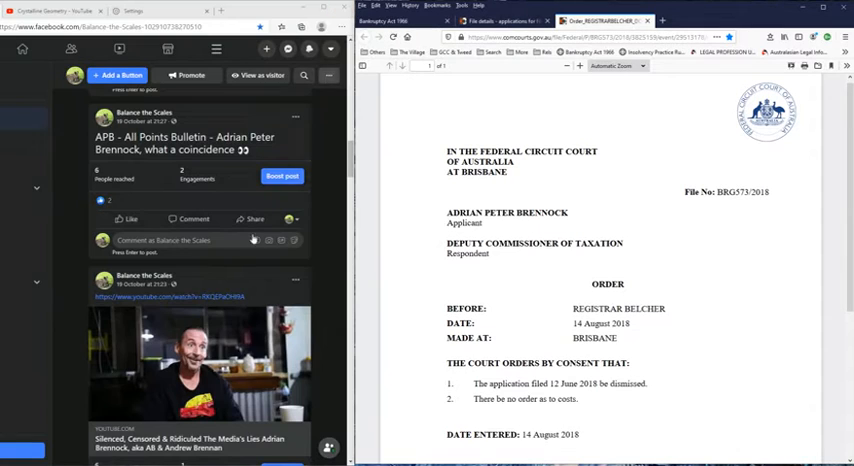
scroll("down", 3)
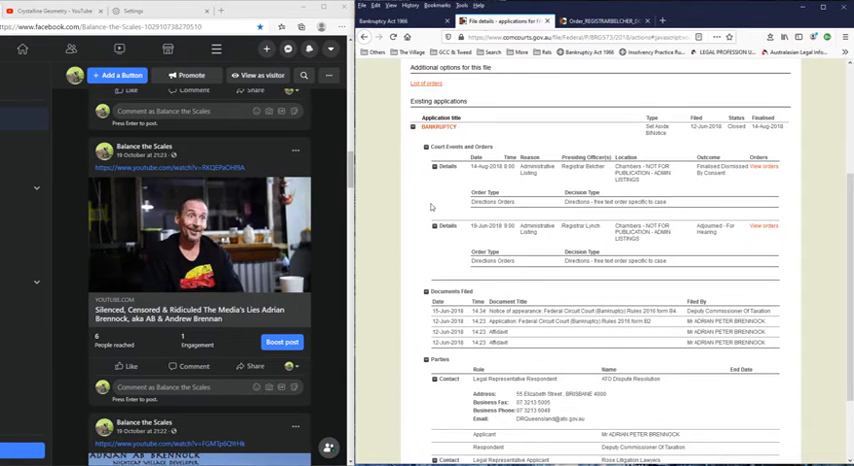
scroll("up", 3)
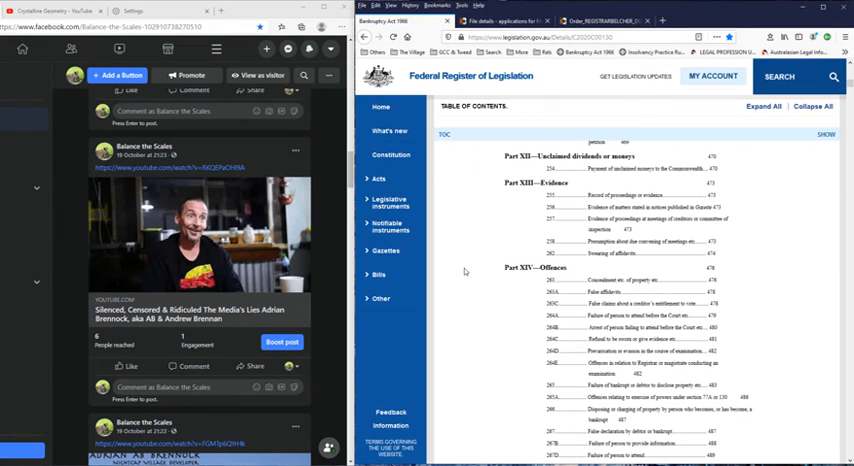
mouse_move(62, 234)
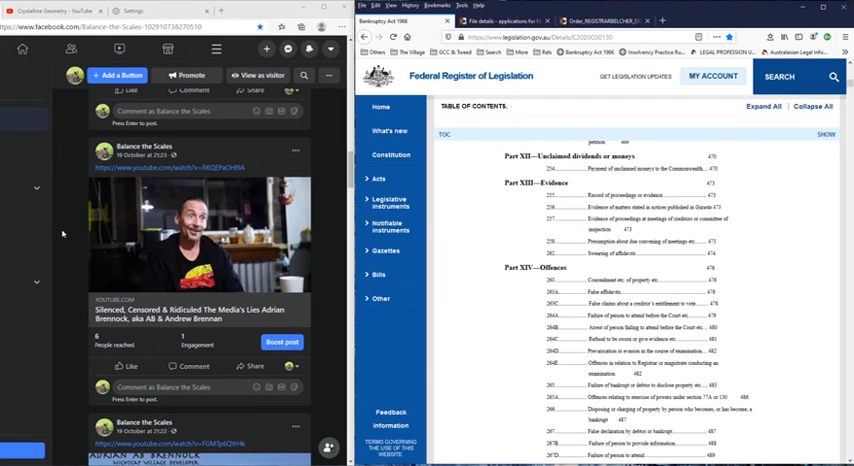